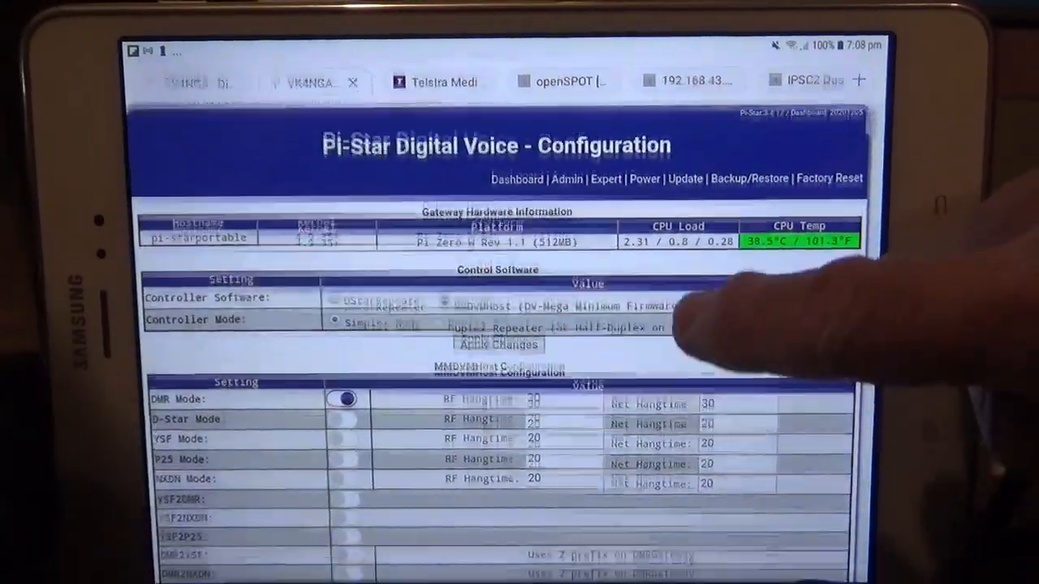
# Step: Scroll the Configuration page down to the Firewall and Wireless Configuration sections showing wlan0 up with its IP
pyautogui.scroll(-3)
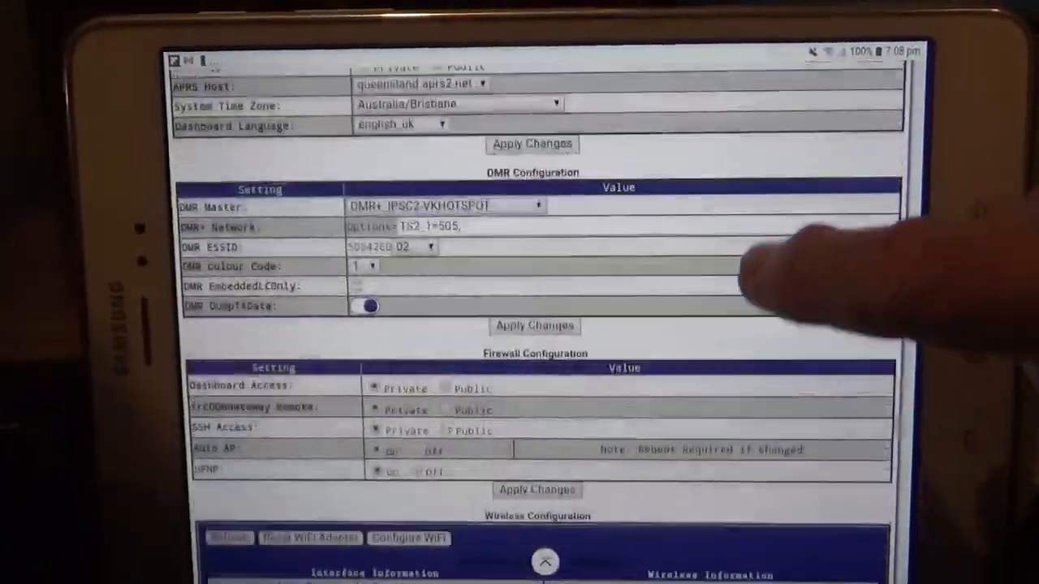
pyautogui.scroll(-3)
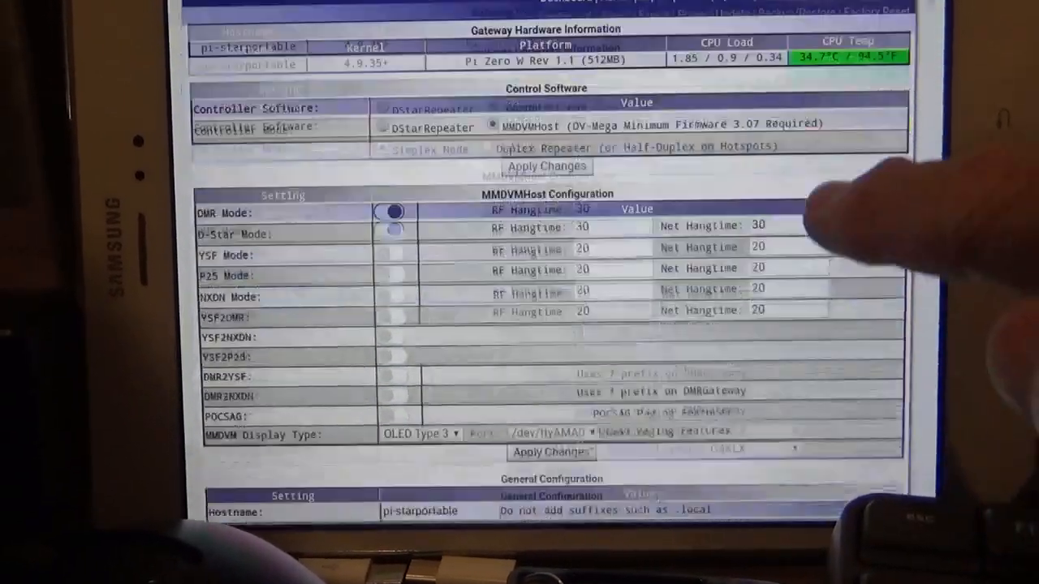
pyautogui.scroll(-3)
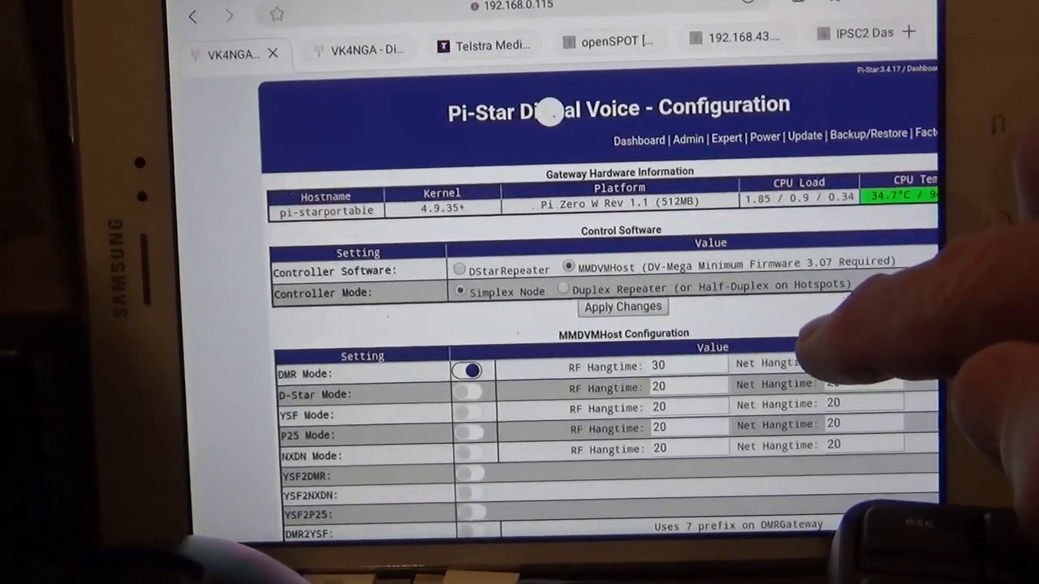
pyautogui.scroll(-3)
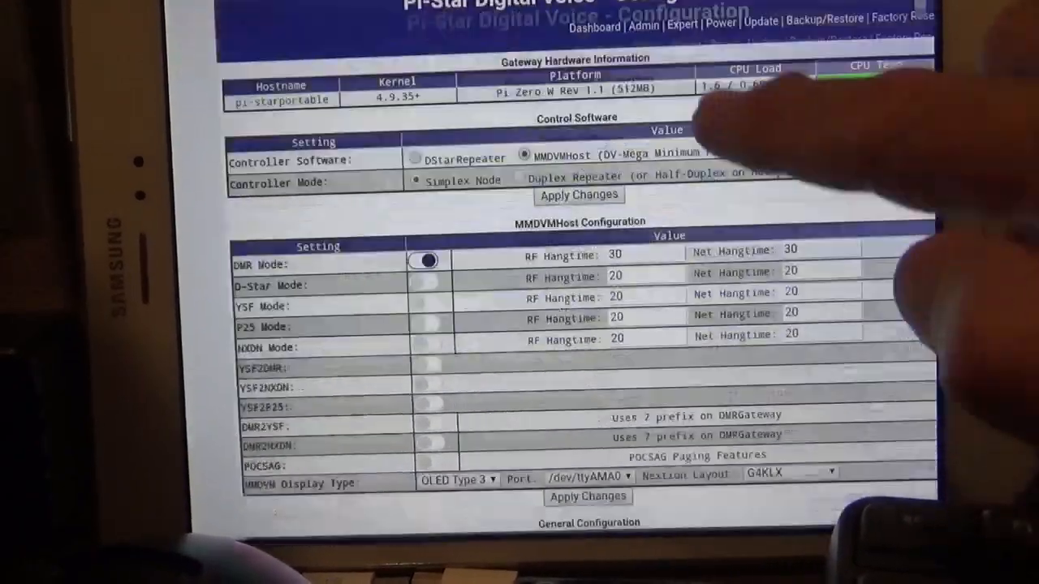
pyautogui.scroll(-3)
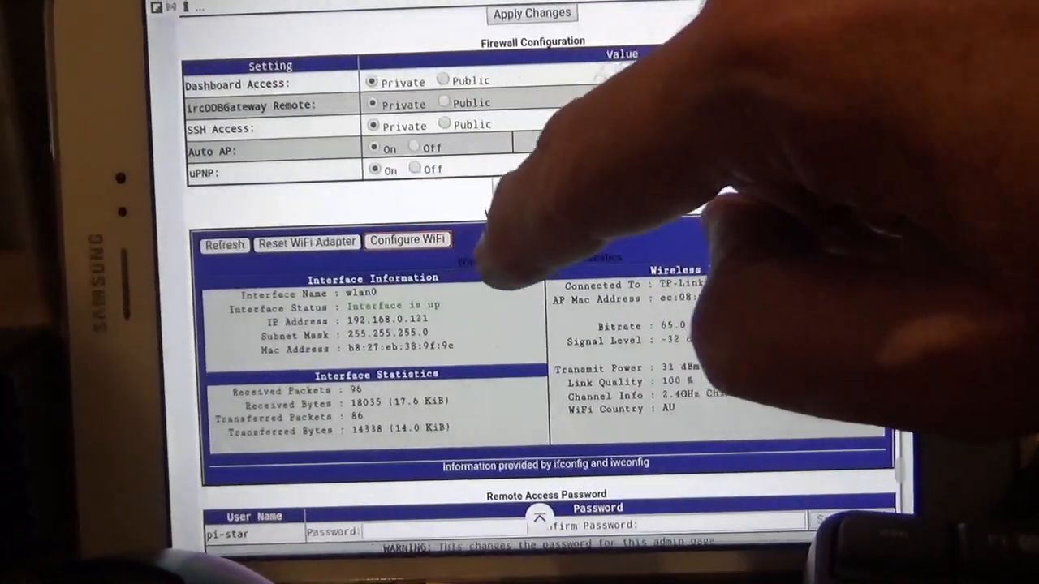
# Step: Bring up Configure WiFi listing saved networks Pixel6731 and TP-Link_E4F8_2.4G plus nearby scan results
pyautogui.click(407, 241)
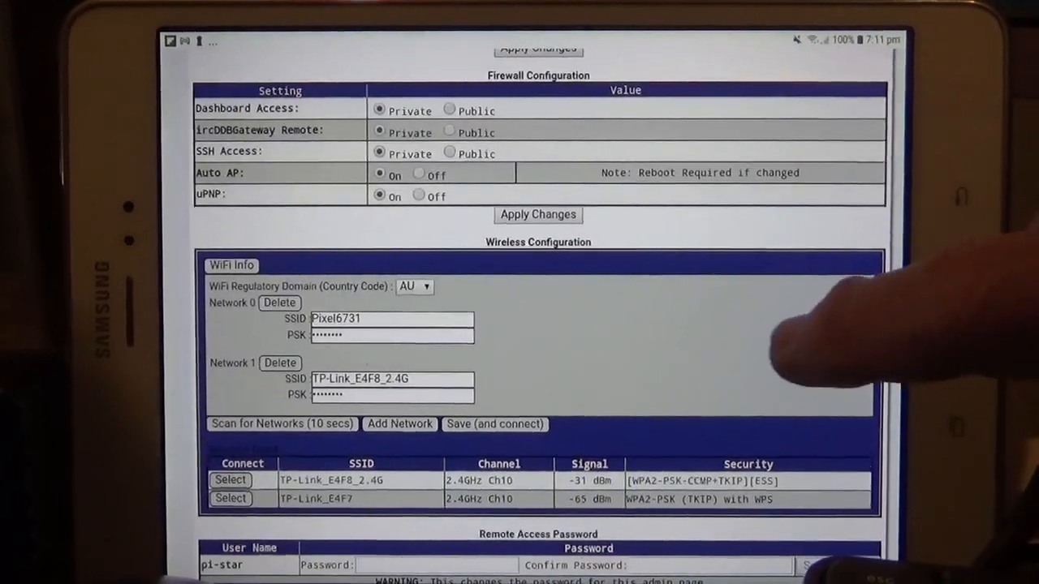
pyautogui.scroll(-3)
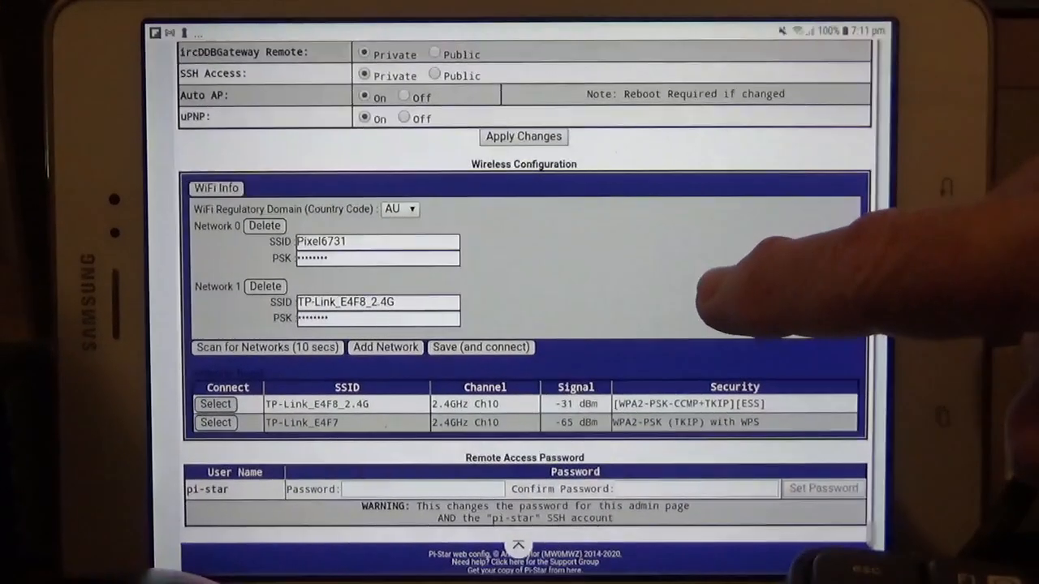